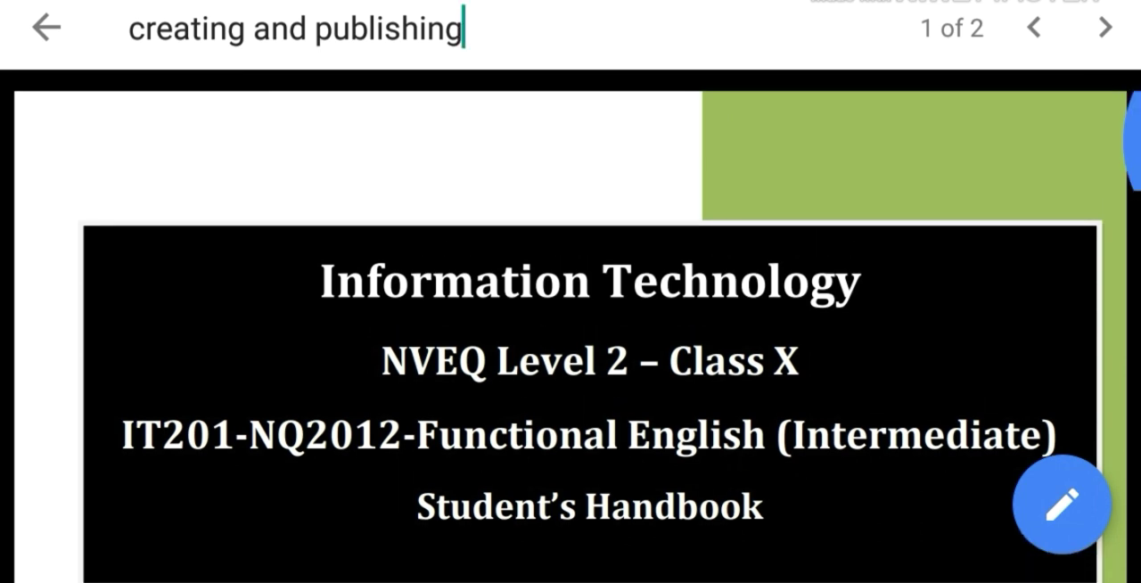
Jump to the Session 4 'Creating and Publishing' blog chapter and its list of blog sites
{"action": "scroll", "scroll_direction": "down", "scroll_amount": 3}
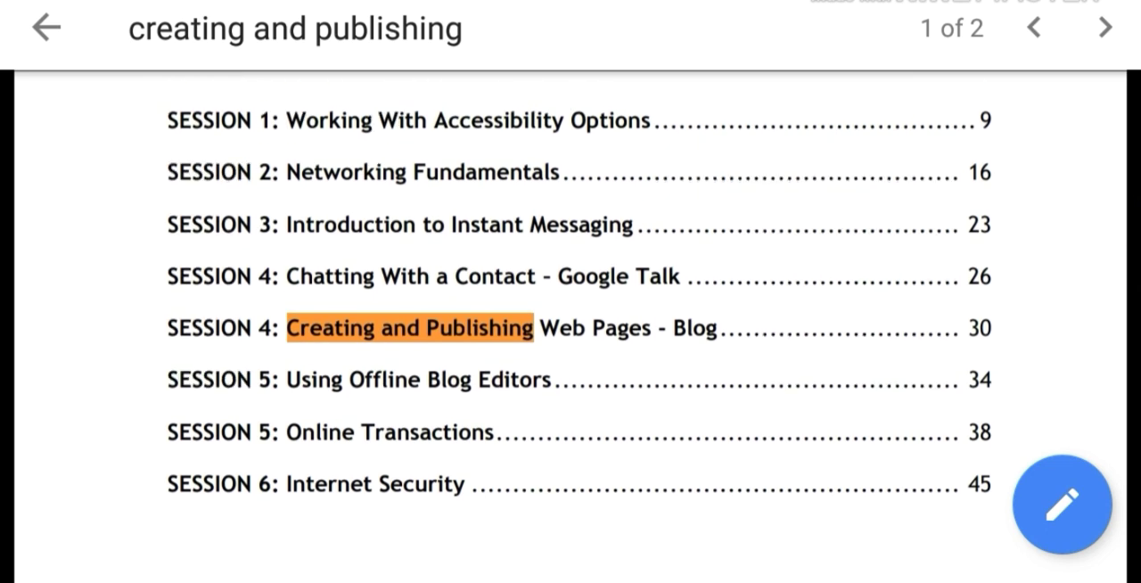
{"action": "left_click", "coordinate": [1104, 27]}
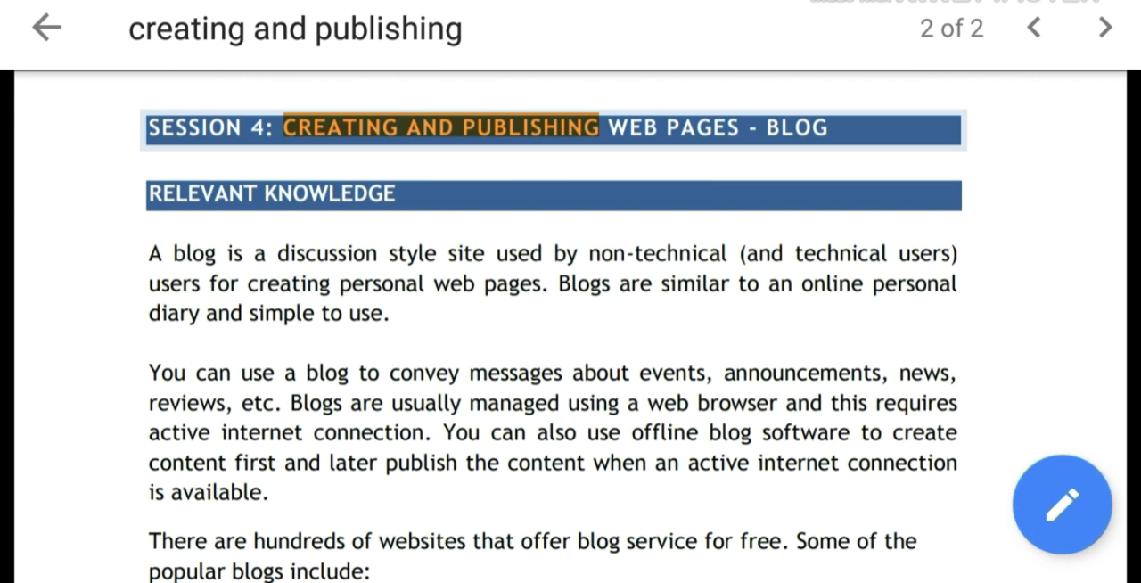
{"action": "scroll", "scroll_direction": "down", "scroll_amount": 3}
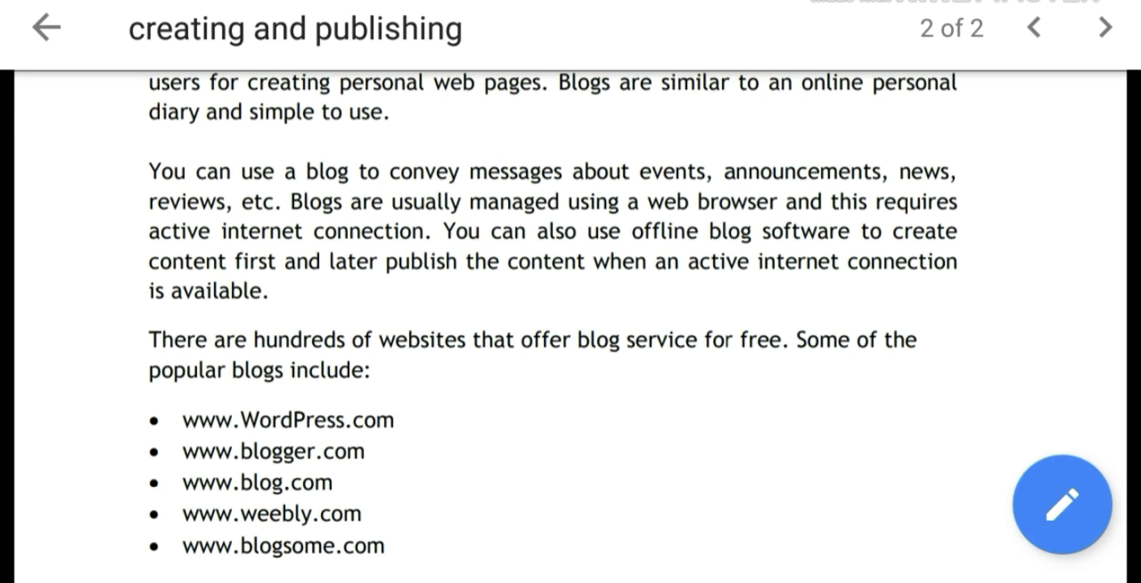
{"action": "left_click", "coordinate": [287, 419]}
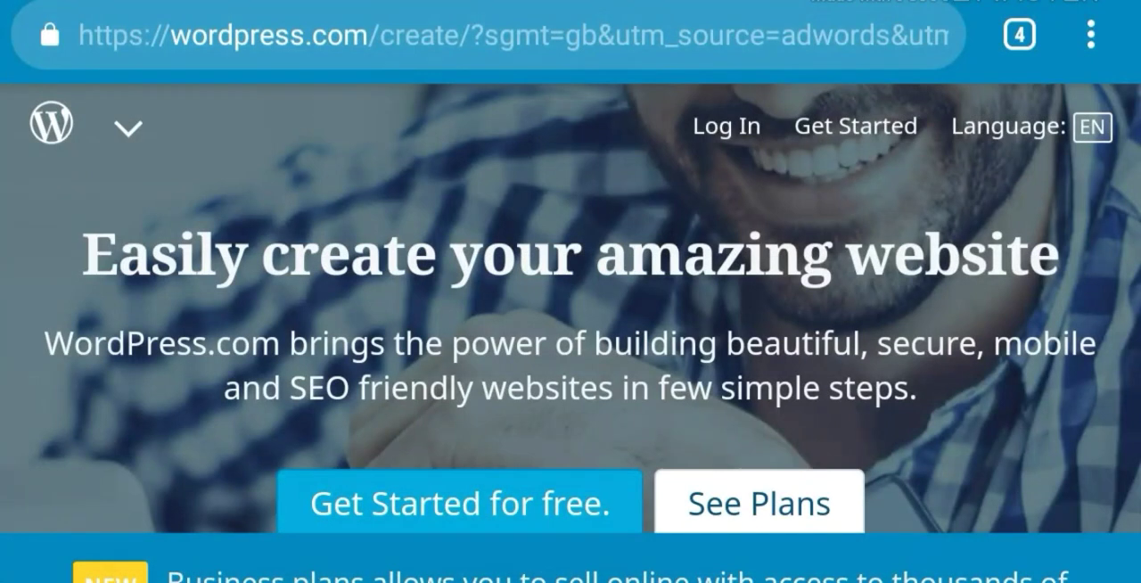
{"action": "scroll", "scroll_direction": "down", "scroll_amount": 3}
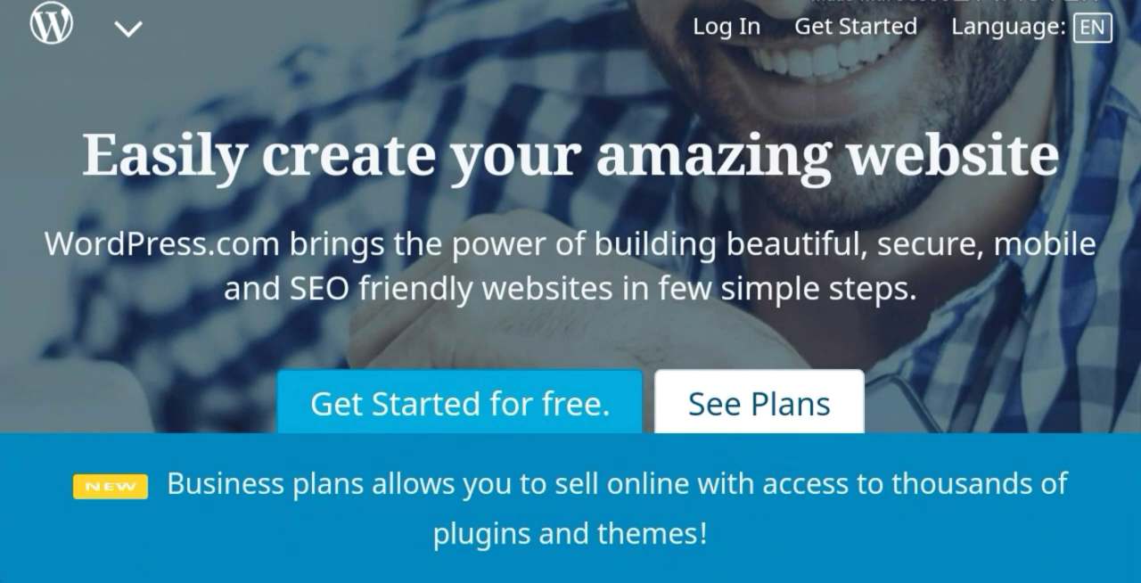
{"action": "scroll", "scroll_direction": "down", "scroll_amount": 3}
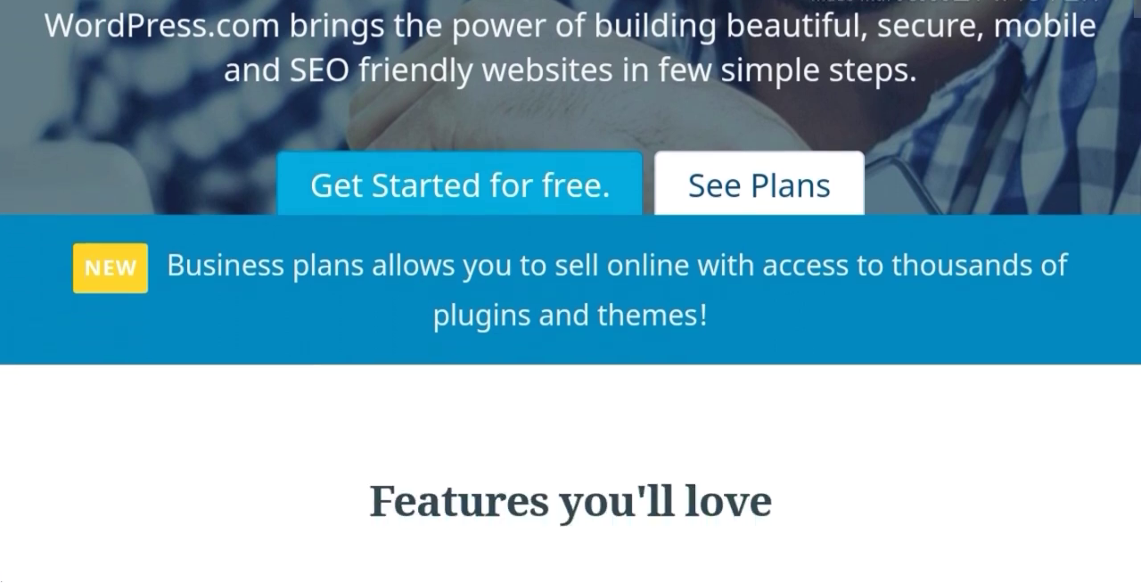
{"action": "scroll", "scroll_direction": "down", "scroll_amount": 3}
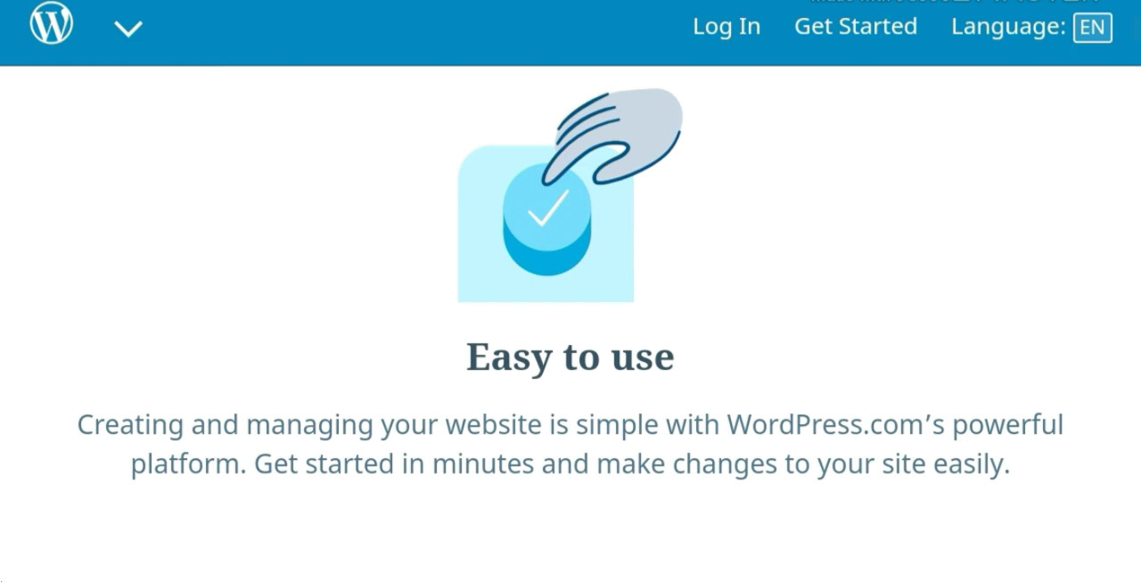
{"action": "scroll", "scroll_direction": "down", "scroll_amount": 3}
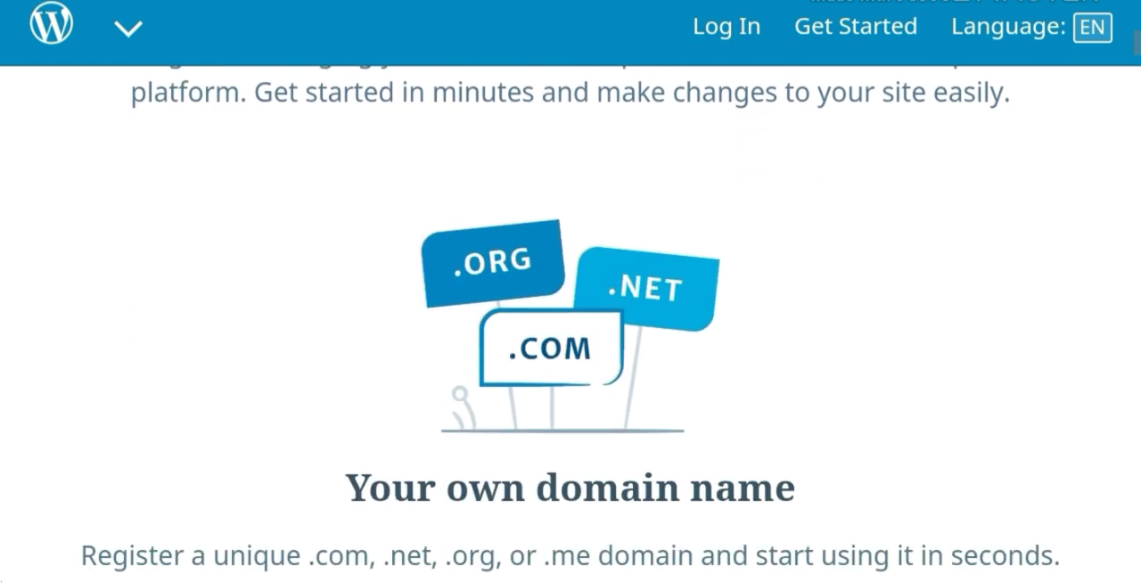
{"action": "scroll", "scroll_direction": "down", "scroll_amount": 3}
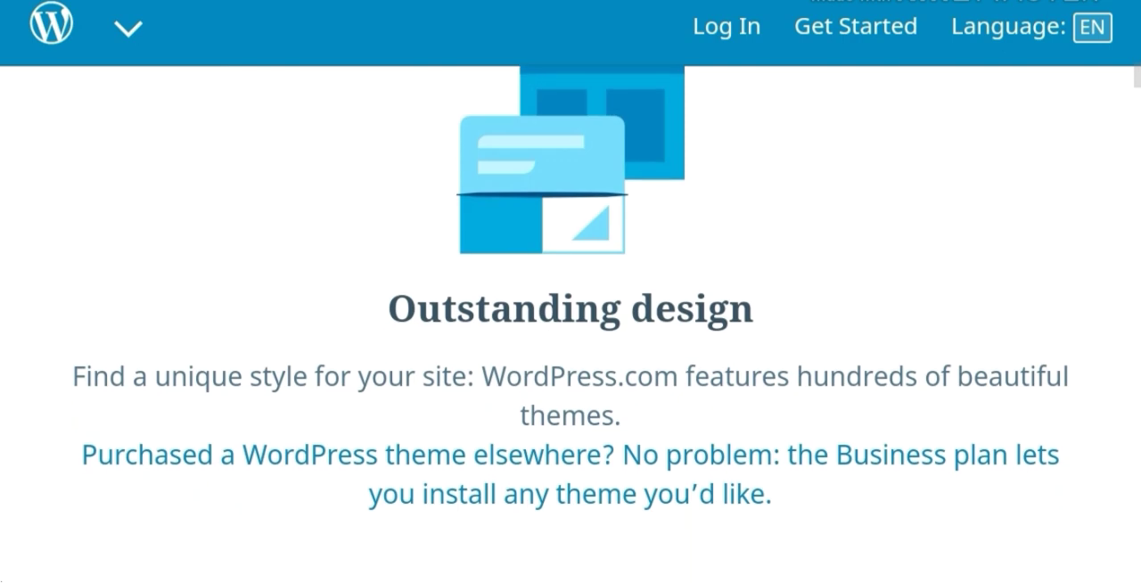
{"action": "scroll", "scroll_direction": "down", "scroll_amount": 3}
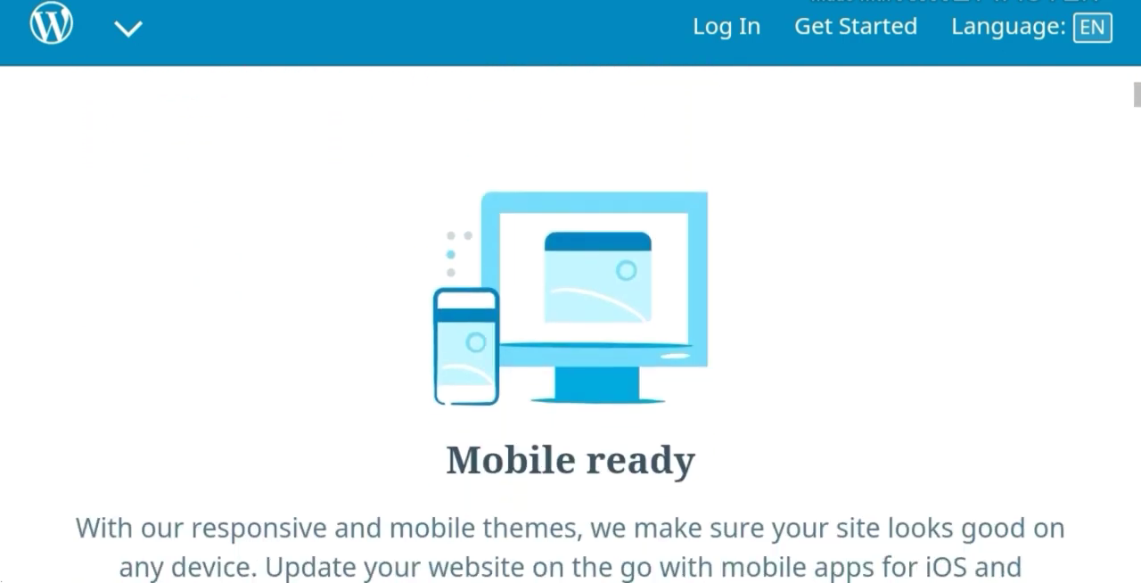
{"action": "scroll", "scroll_direction": "up", "scroll_amount": 3}
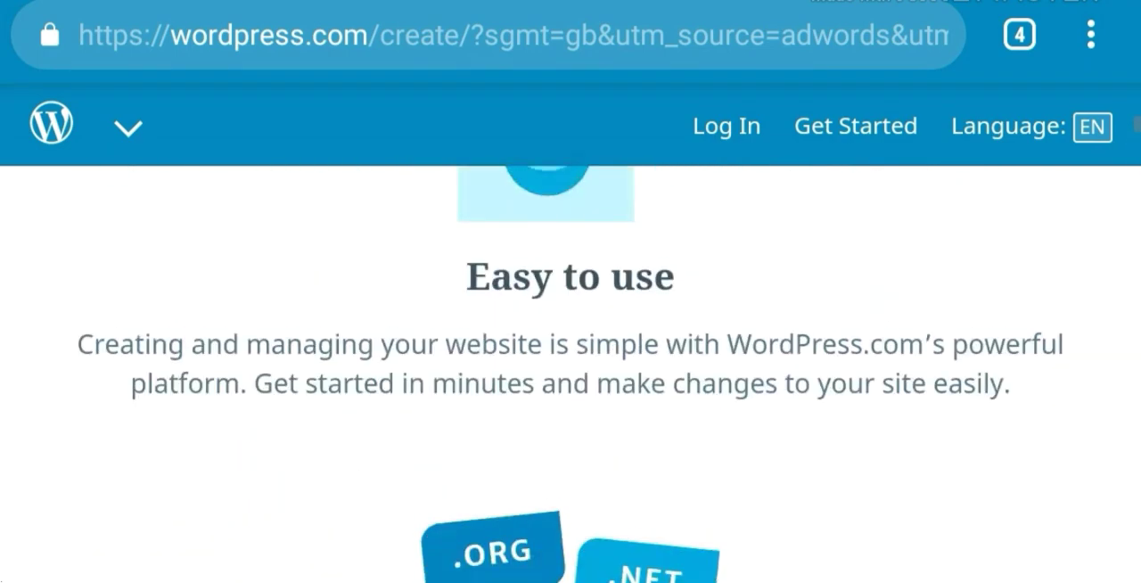
{"action": "scroll", "scroll_direction": "up", "scroll_amount": 3}
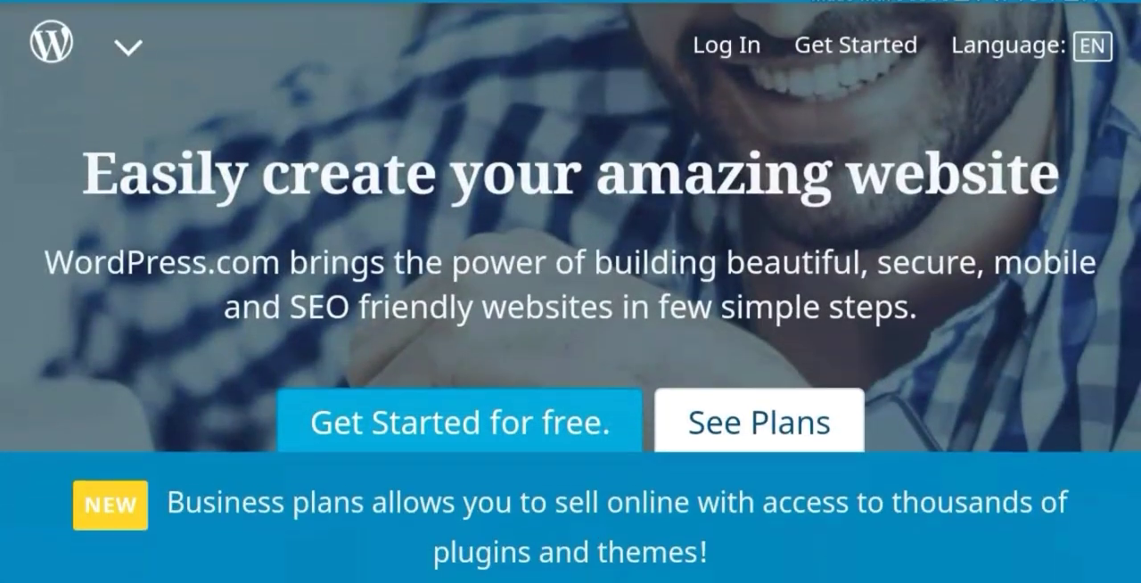
{"action": "scroll", "scroll_direction": "down", "scroll_amount": 3}
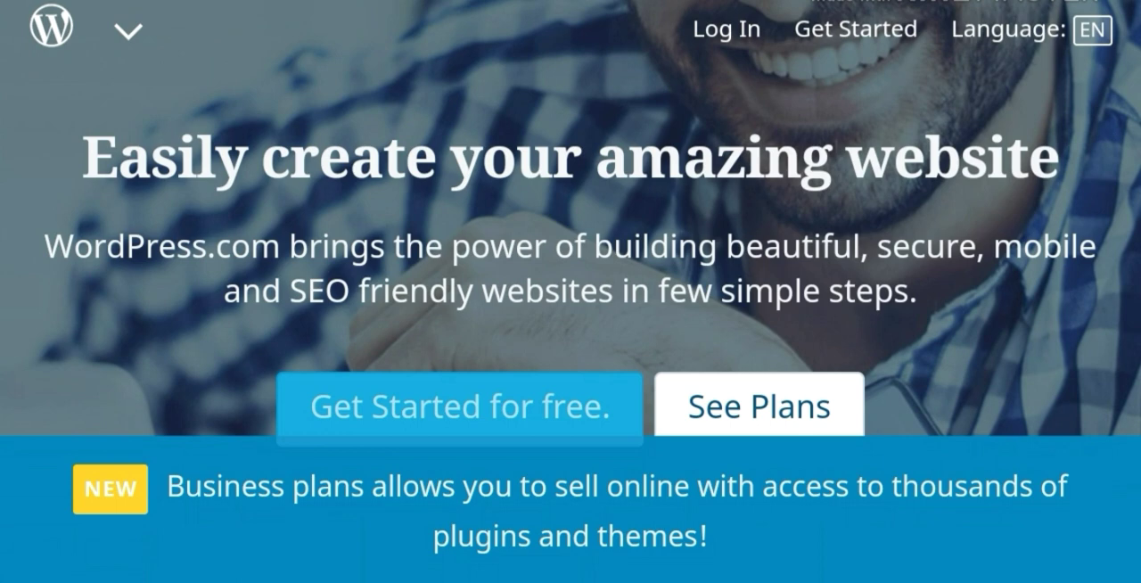
Start the free WordPress.com signup and scroll the email, username and password form to Continue
{"action": "left_click", "coordinate": [459, 407]}
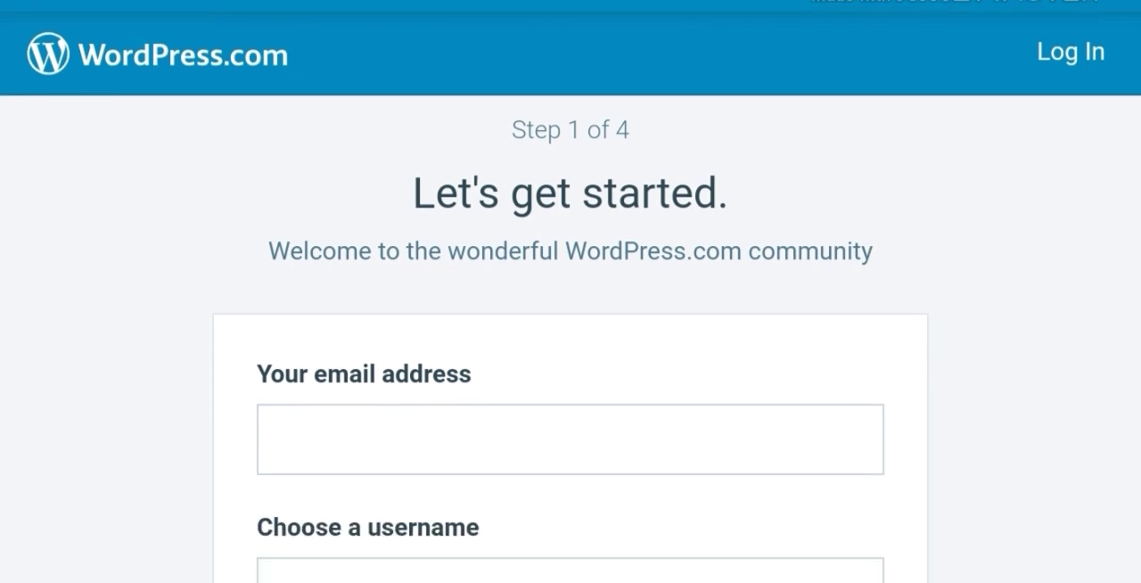
{"action": "scroll", "scroll_direction": "down", "scroll_amount": 3}
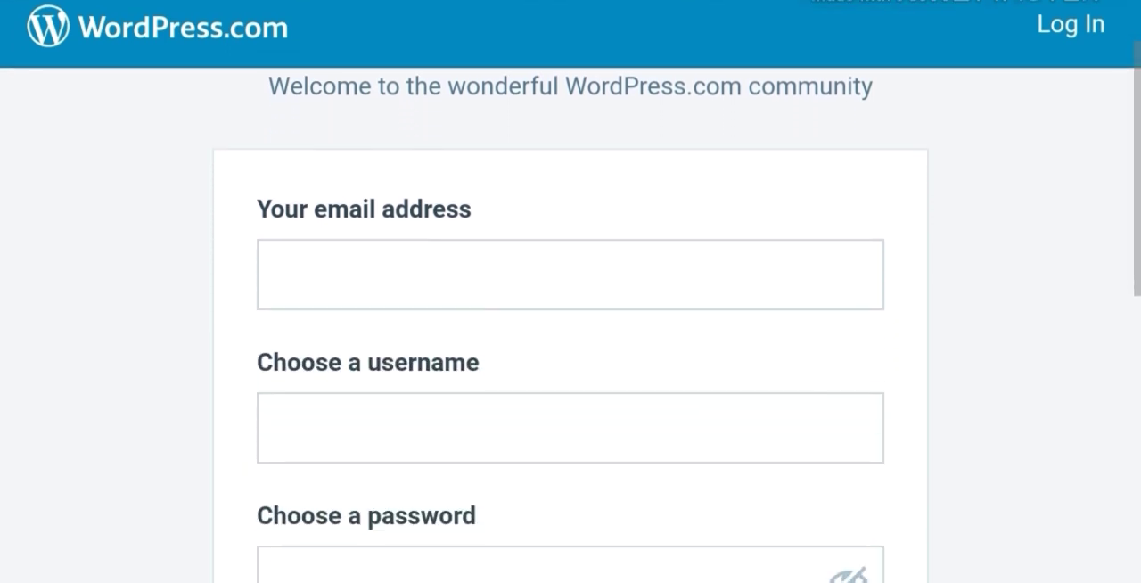
{"action": "scroll", "scroll_direction": "down", "scroll_amount": 3}
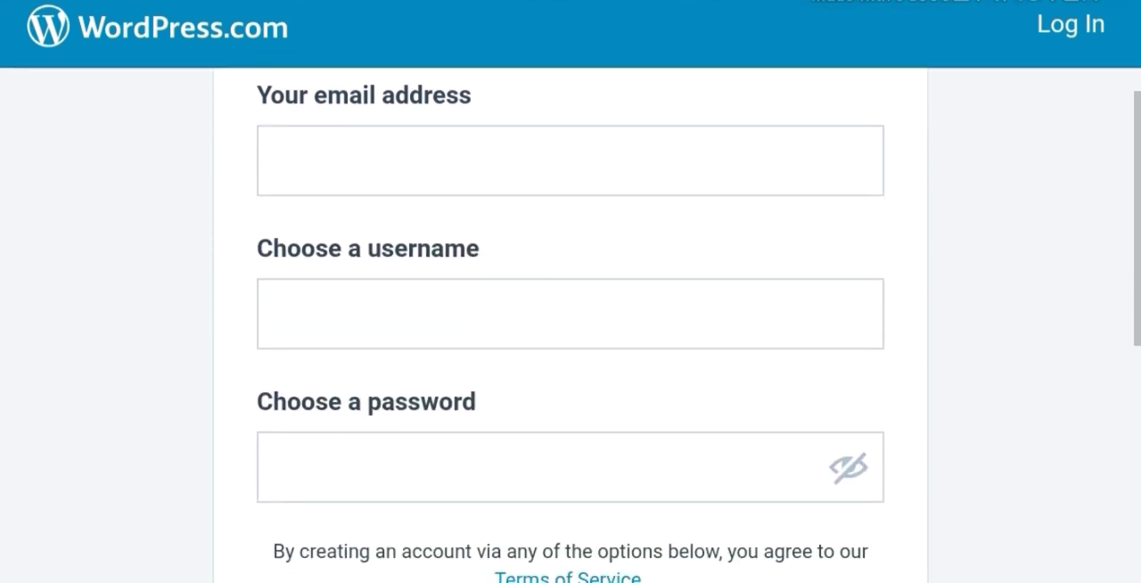
{"action": "scroll", "scroll_direction": "down", "scroll_amount": 3}
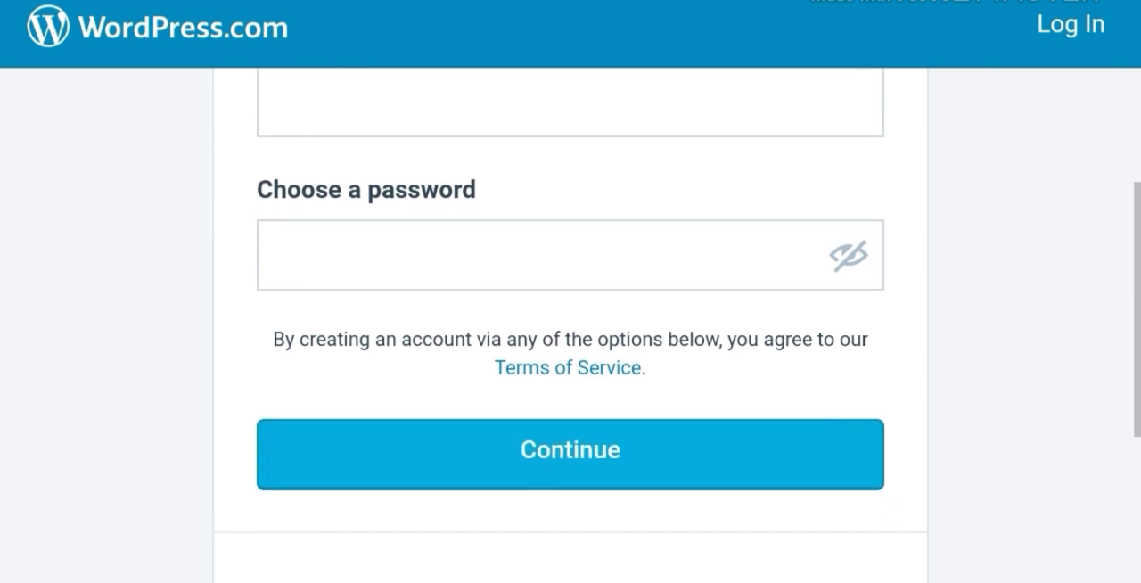
{"action": "scroll", "scroll_direction": "down", "scroll_amount": 3}
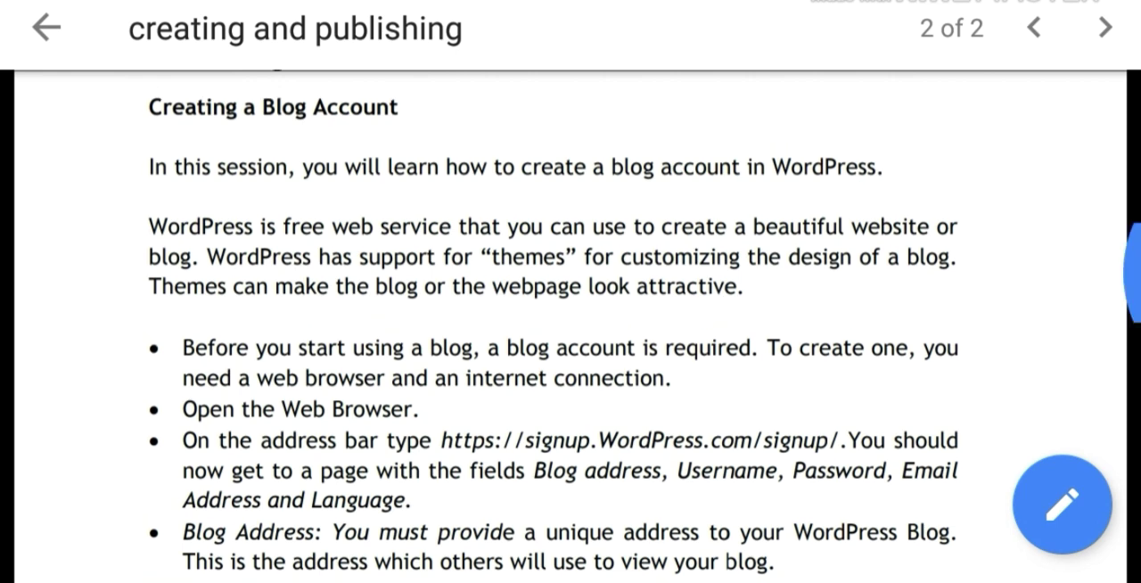
Scroll the chapter past account activation and Figure 16 to the New Post paragraph
{"action": "scroll", "scroll_direction": "down", "scroll_amount": 3}
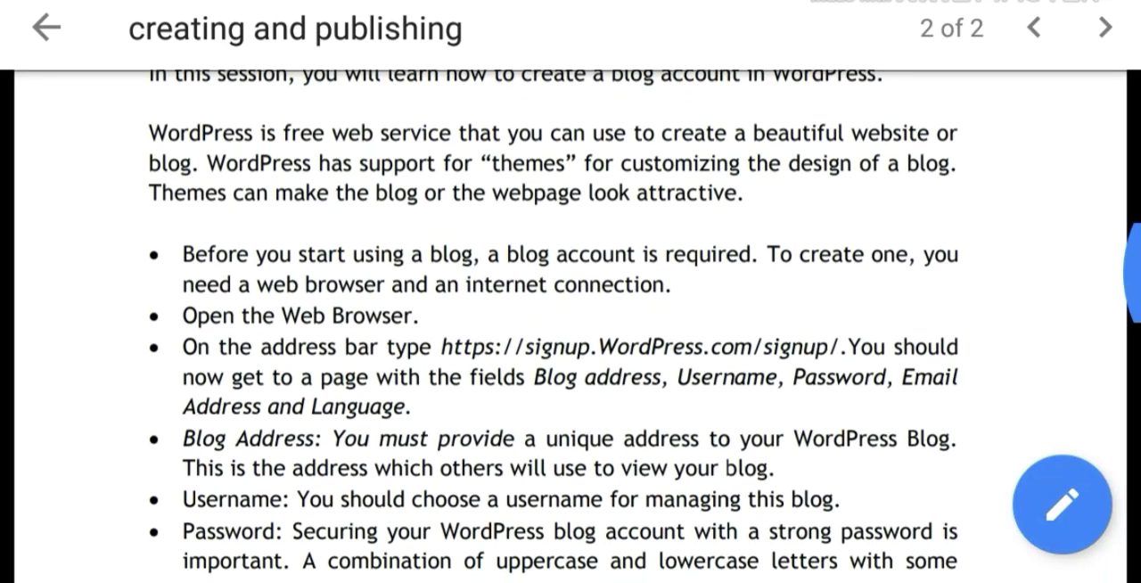
{"action": "scroll", "scroll_direction": "down", "scroll_amount": 3}
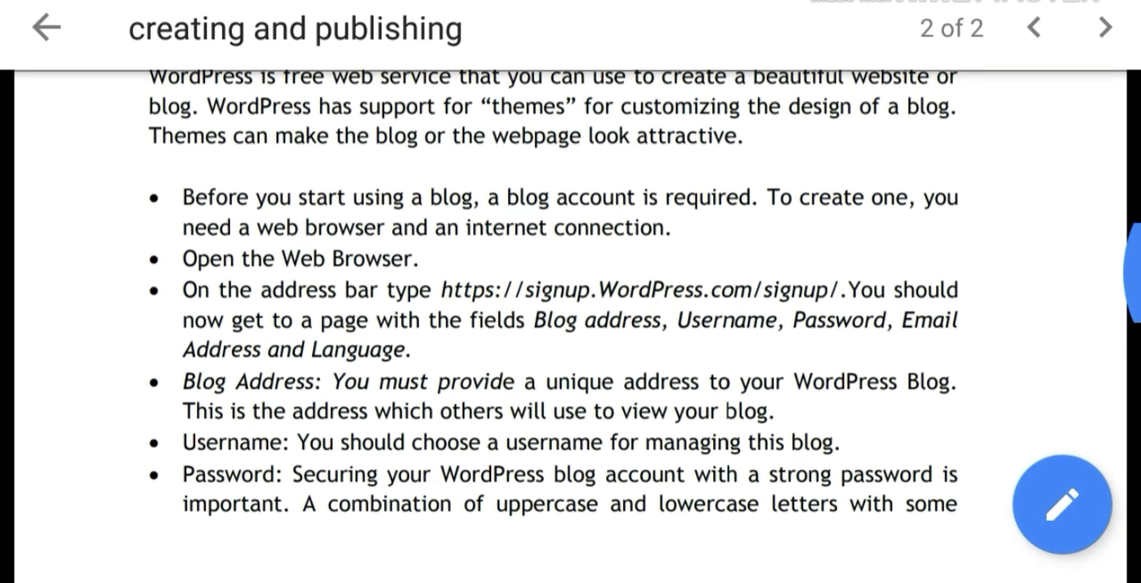
{"action": "scroll", "scroll_direction": "down", "scroll_amount": 3}
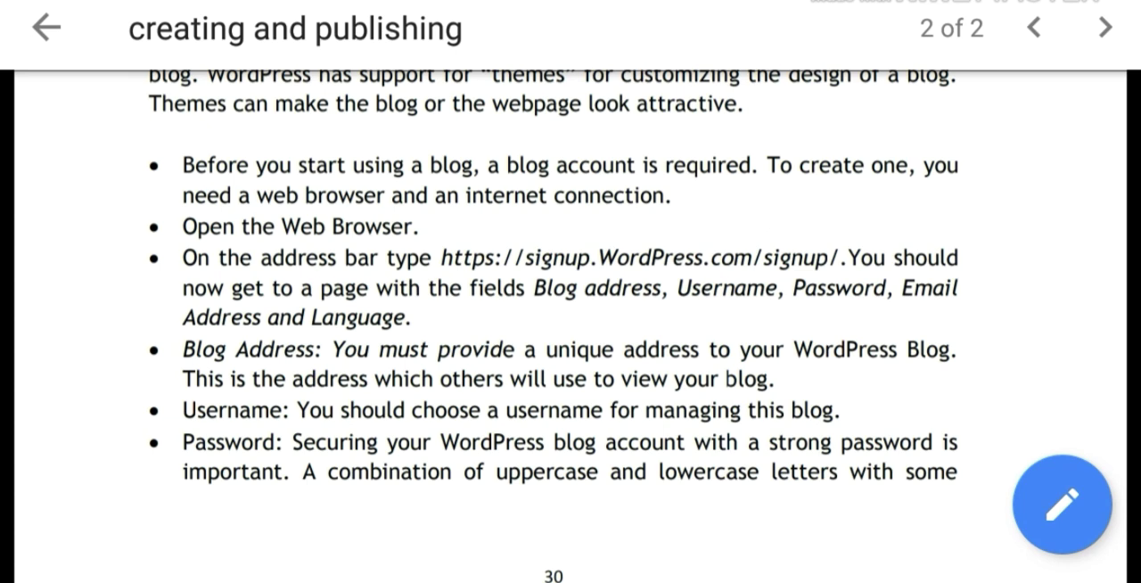
{"action": "scroll", "scroll_direction": "down", "scroll_amount": 3}
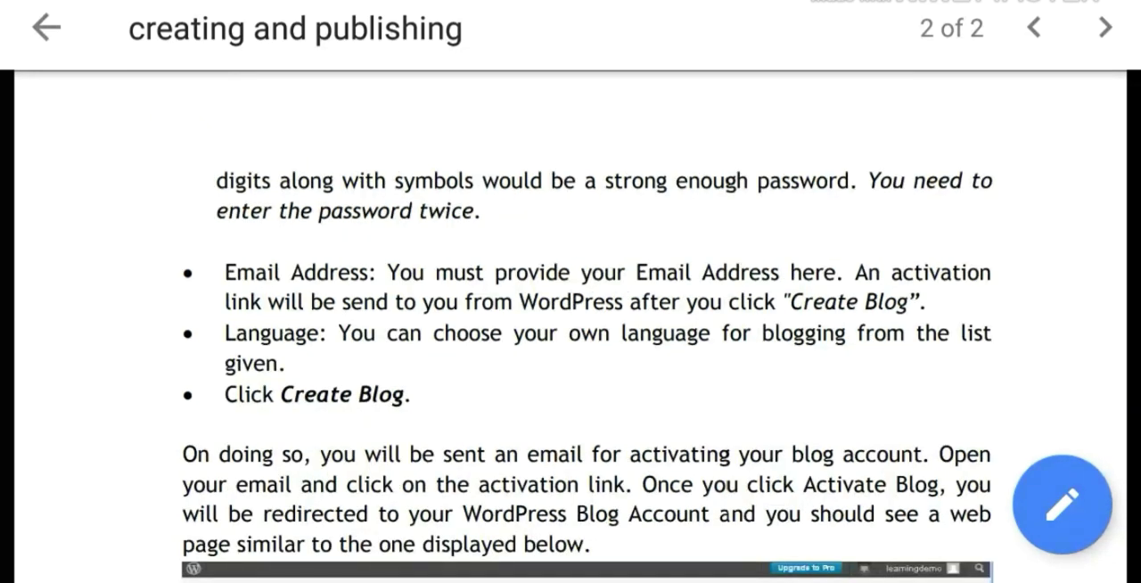
{"action": "scroll", "scroll_direction": "down", "scroll_amount": 3}
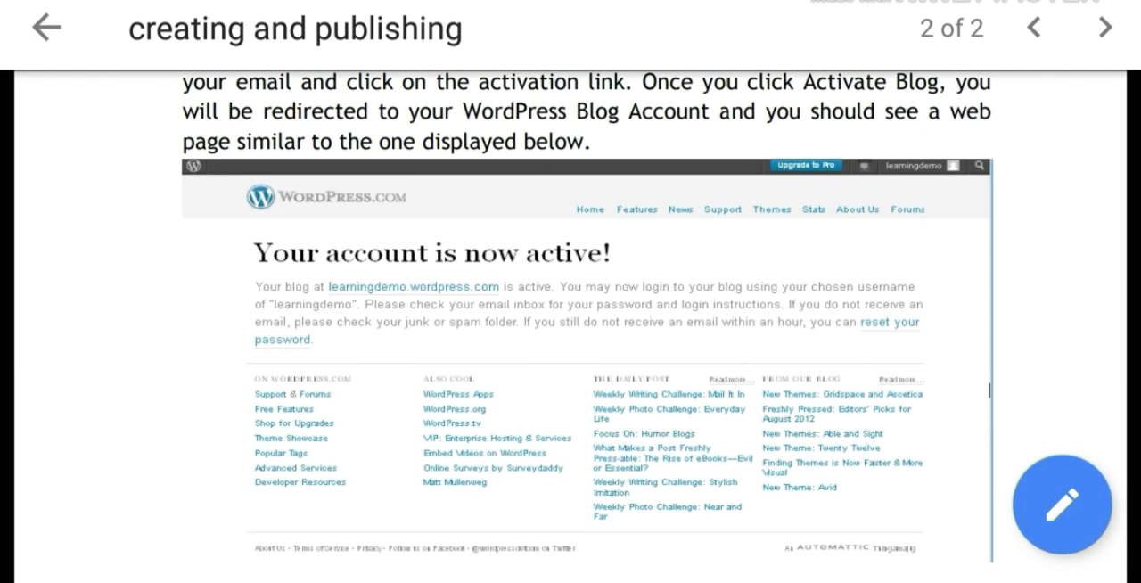
{"action": "scroll", "scroll_direction": "down", "scroll_amount": 3}
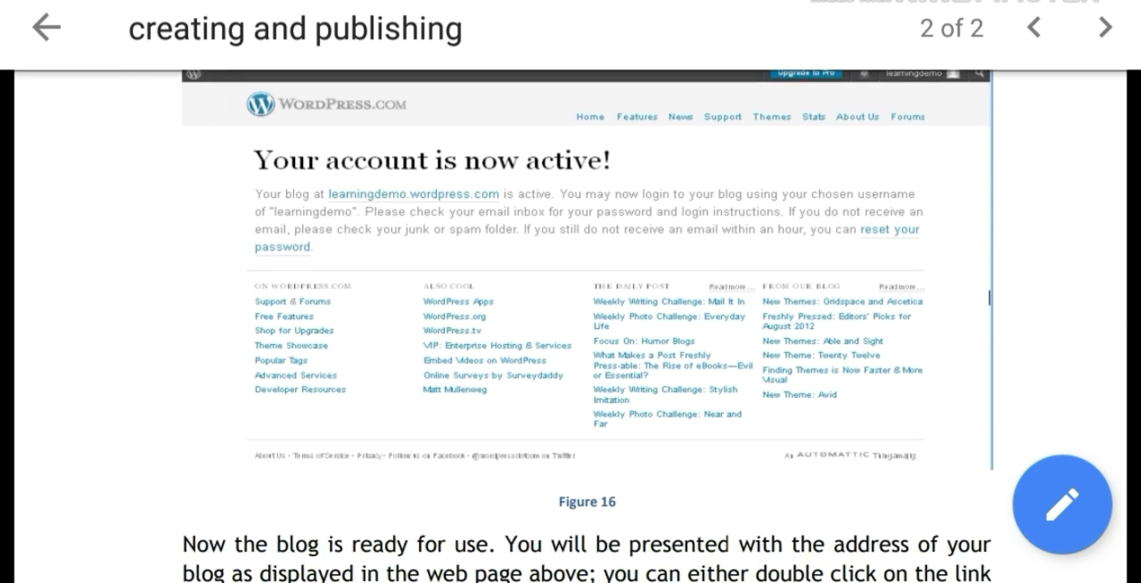
{"action": "scroll", "scroll_direction": "down", "scroll_amount": 3}
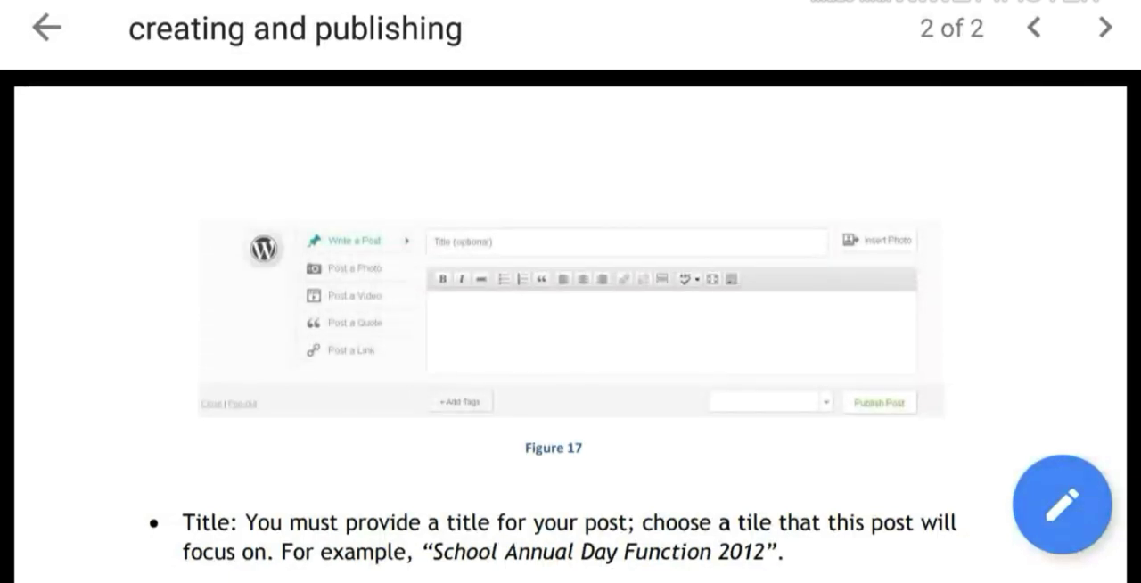
{"action": "scroll", "scroll_direction": "down", "scroll_amount": 3}
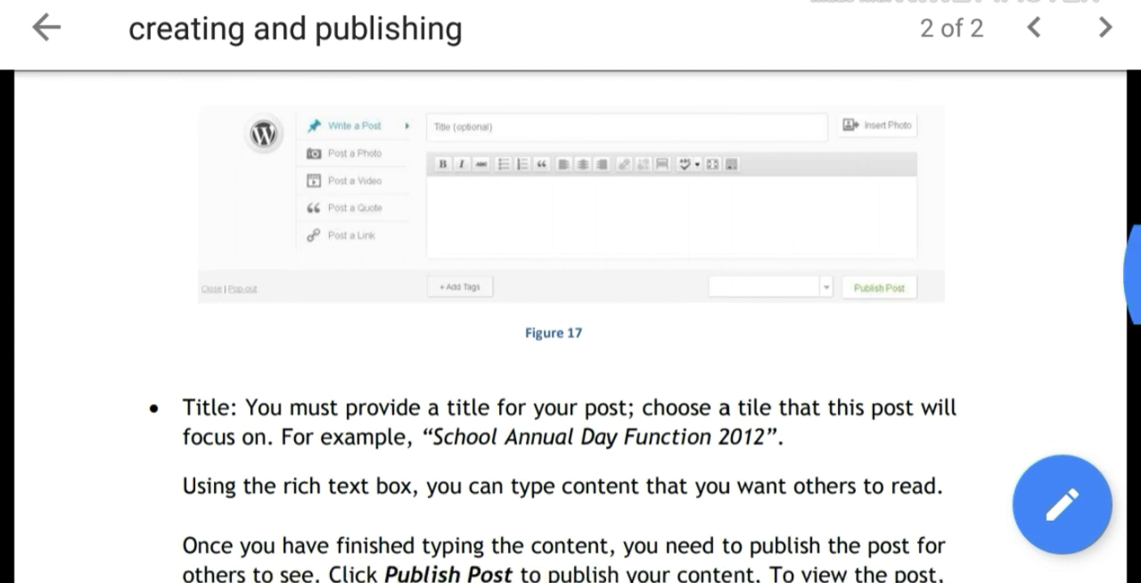
{"action": "scroll", "scroll_direction": "down", "scroll_amount": 3}
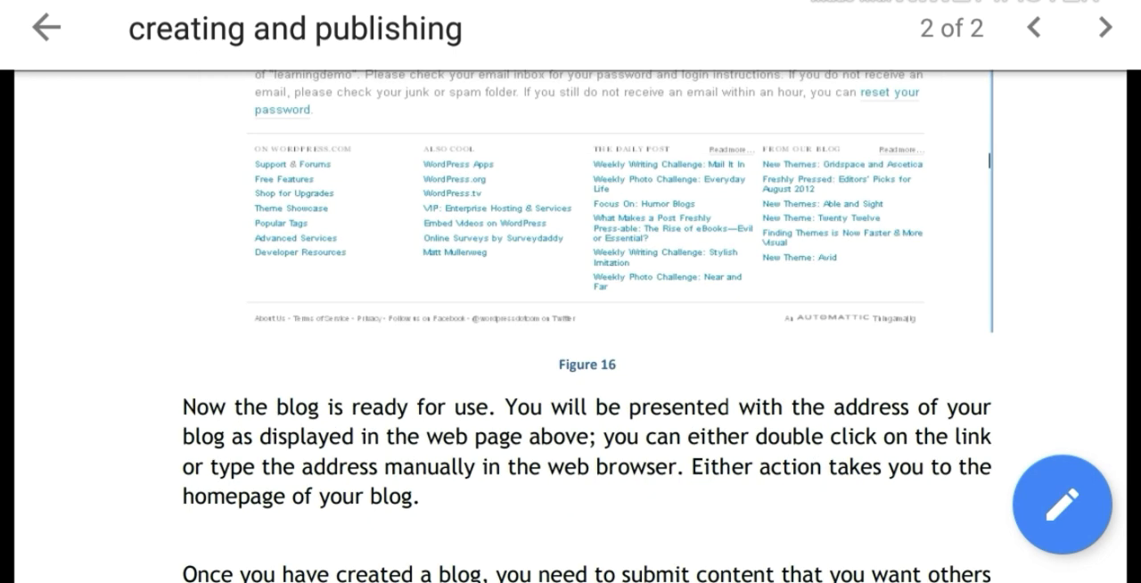
{"action": "scroll", "scroll_direction": "down", "scroll_amount": 3}
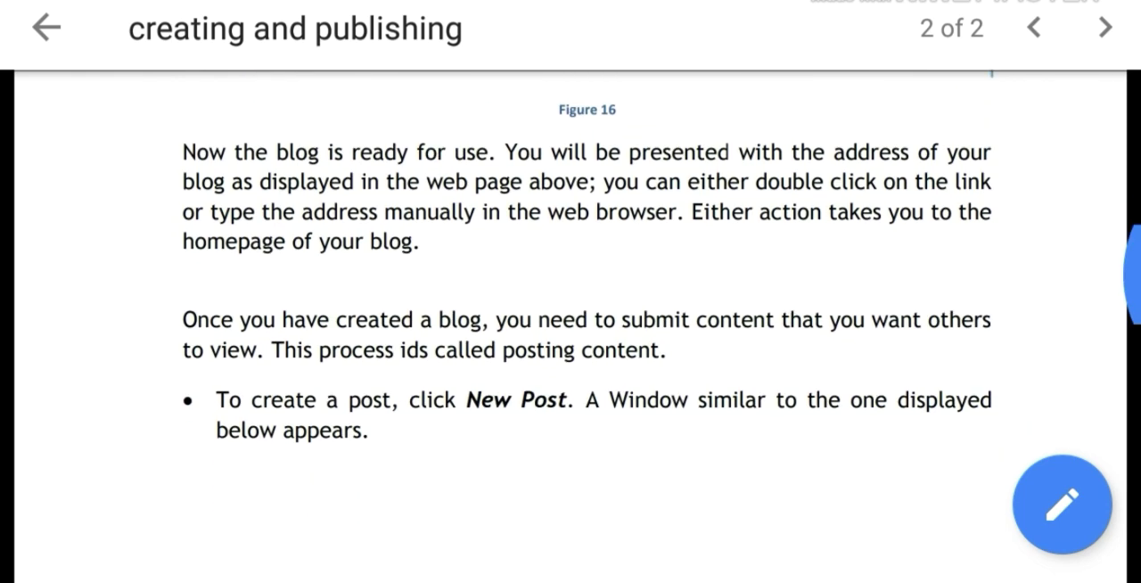
Scroll past Figure 18's published post to Figure 19's comment-form instructions
{"action": "scroll", "scroll_direction": "down", "scroll_amount": 3}
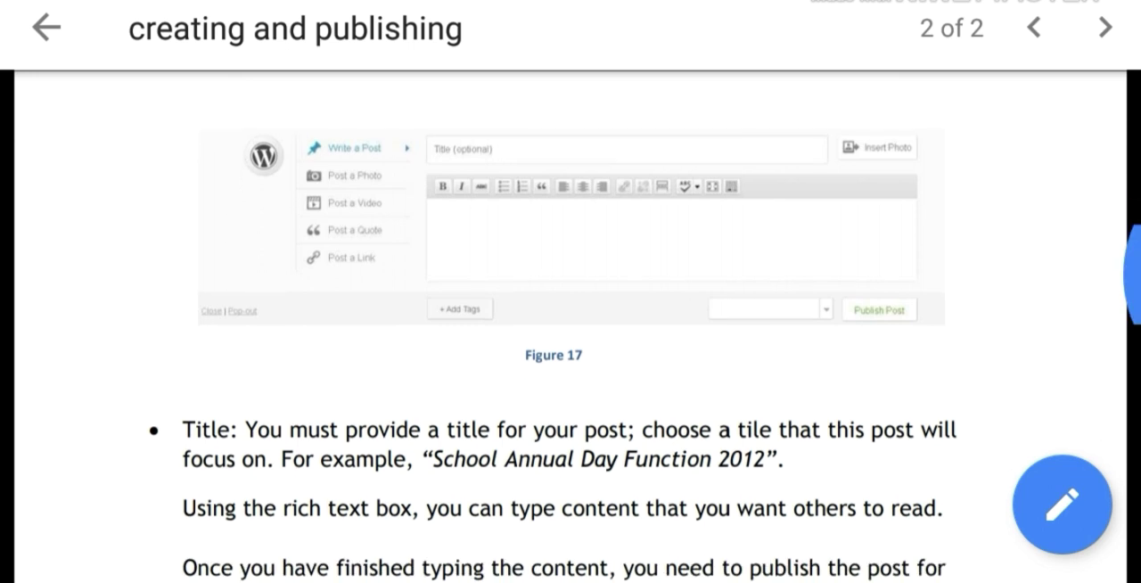
{"action": "scroll", "scroll_direction": "down", "scroll_amount": 3}
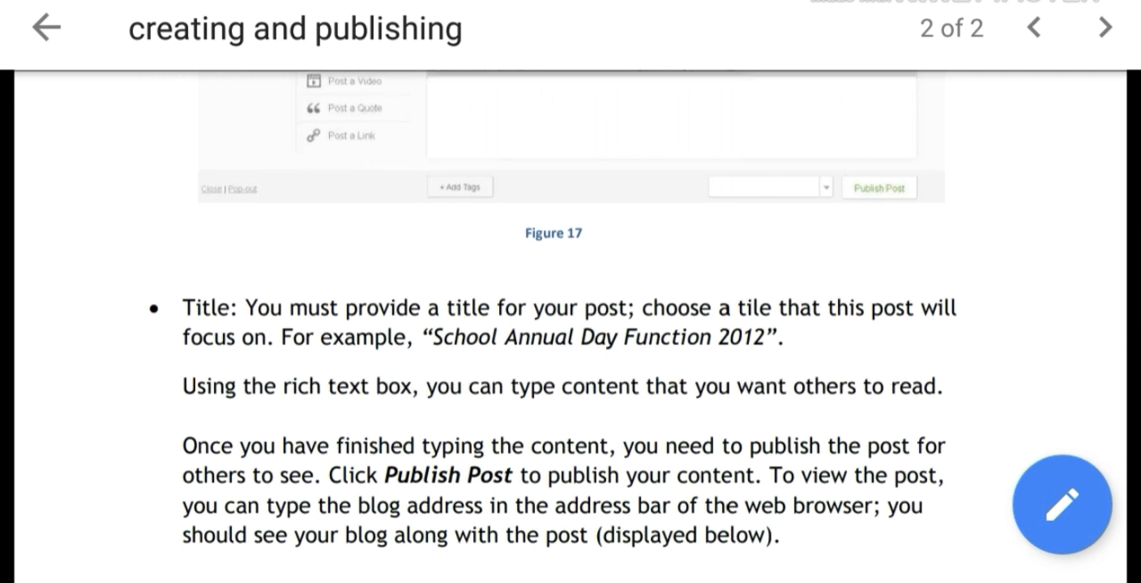
{"action": "scroll", "scroll_direction": "down", "scroll_amount": 3}
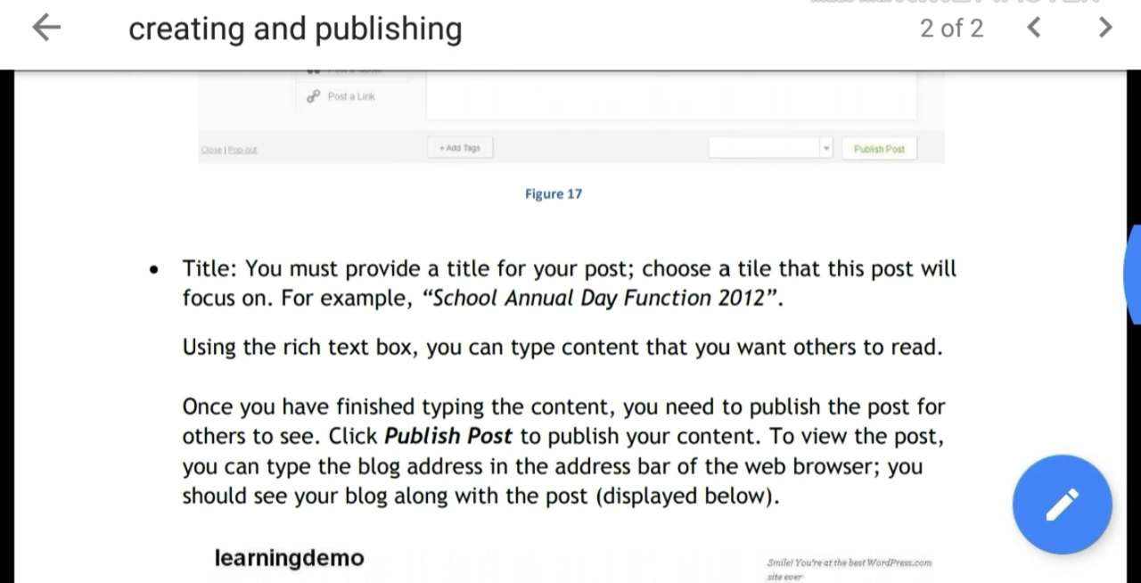
{"action": "scroll", "scroll_direction": "down", "scroll_amount": 3}
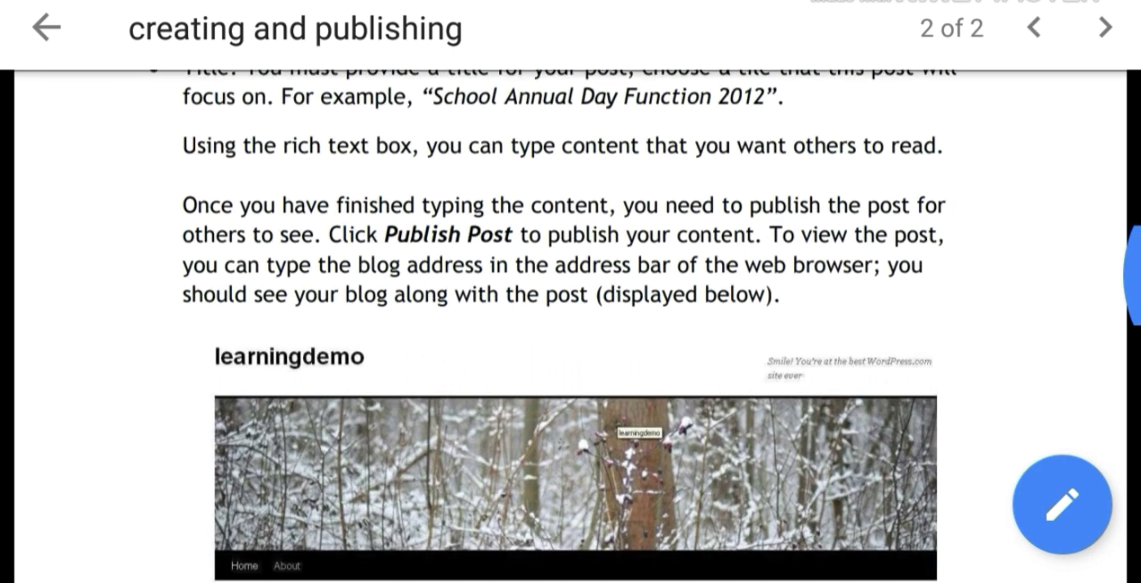
{"action": "scroll", "scroll_direction": "down", "scroll_amount": 3}
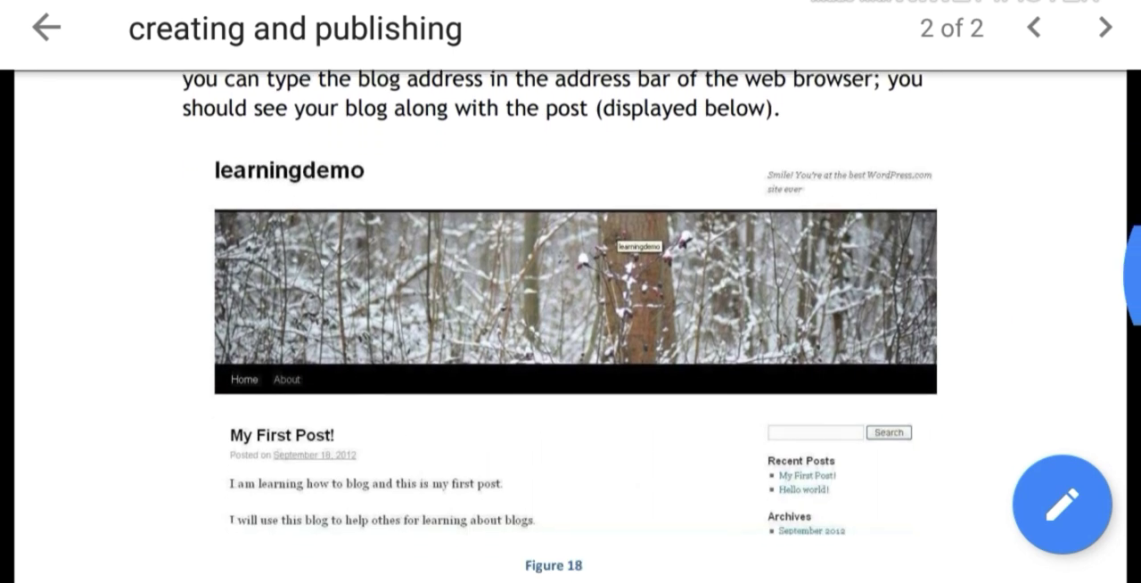
{"action": "scroll", "scroll_direction": "down", "scroll_amount": 3}
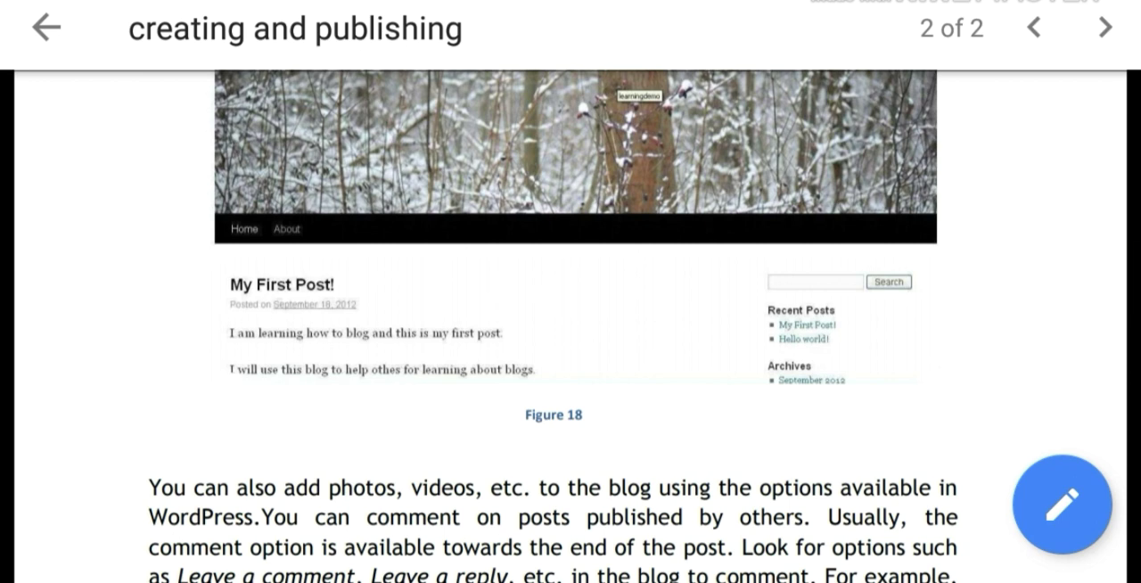
{"action": "scroll", "scroll_direction": "down", "scroll_amount": 3}
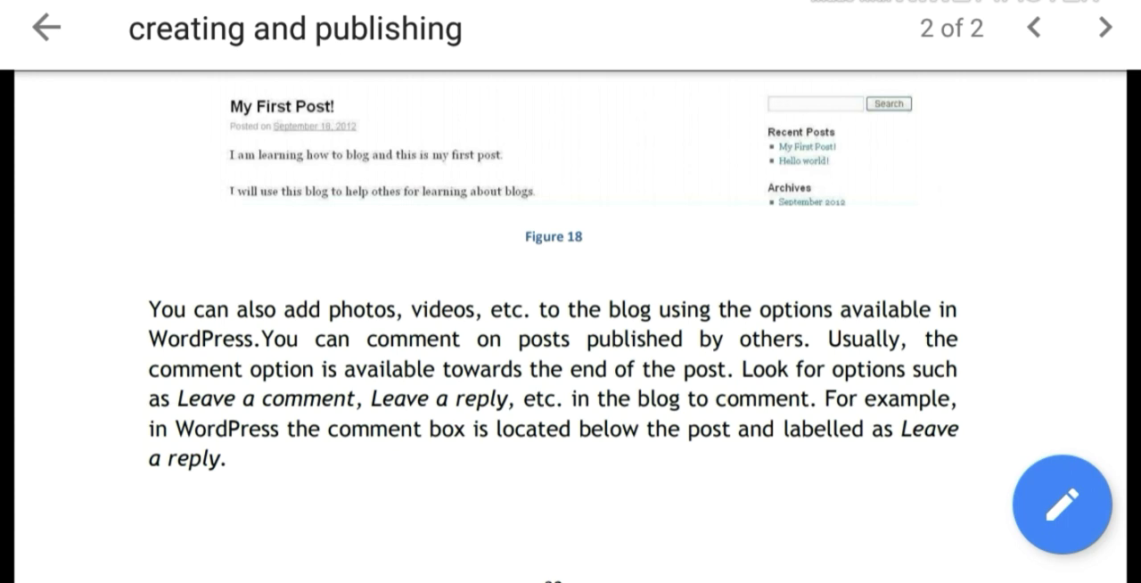
{"action": "scroll", "scroll_direction": "down", "scroll_amount": 3}
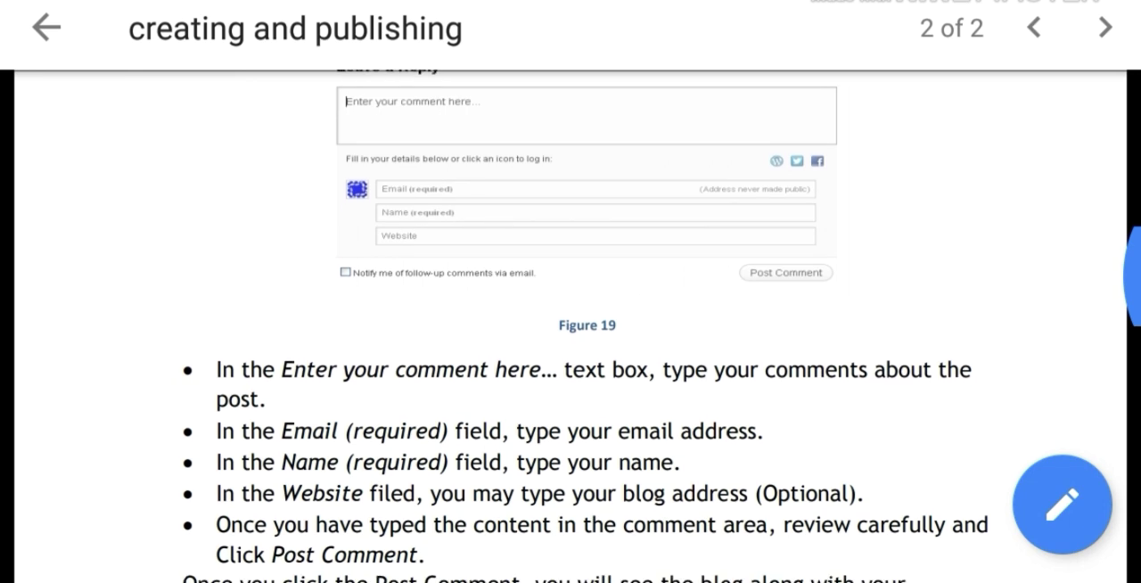
{"action": "scroll", "scroll_direction": "down", "scroll_amount": 3}
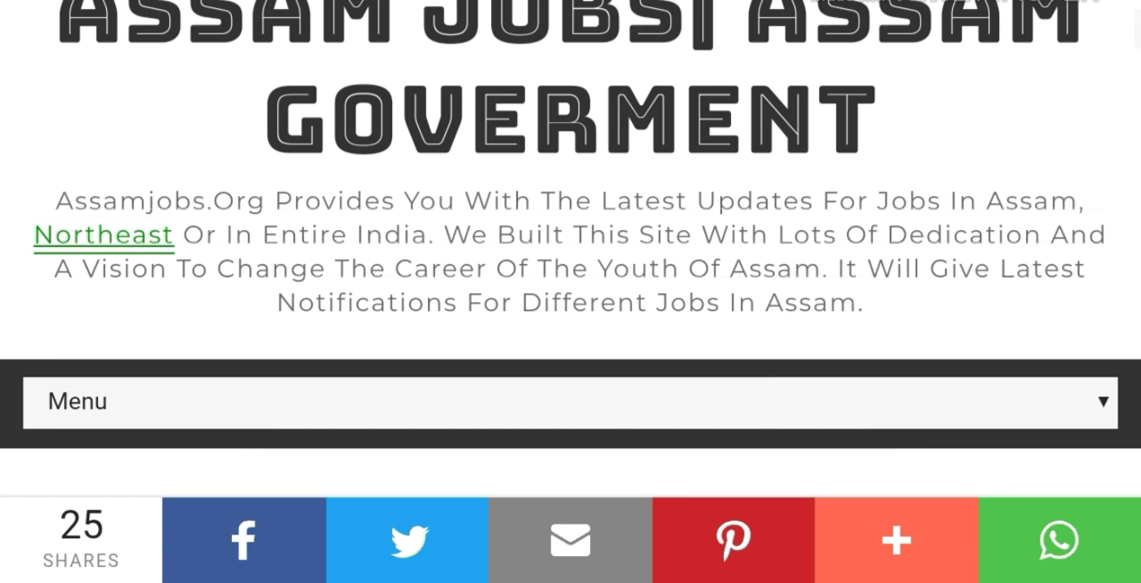
Scroll the Assamjobs.org blog past Recent Jobs to Follow by Email and Tags
{"action": "scroll", "scroll_direction": "down", "scroll_amount": 3}
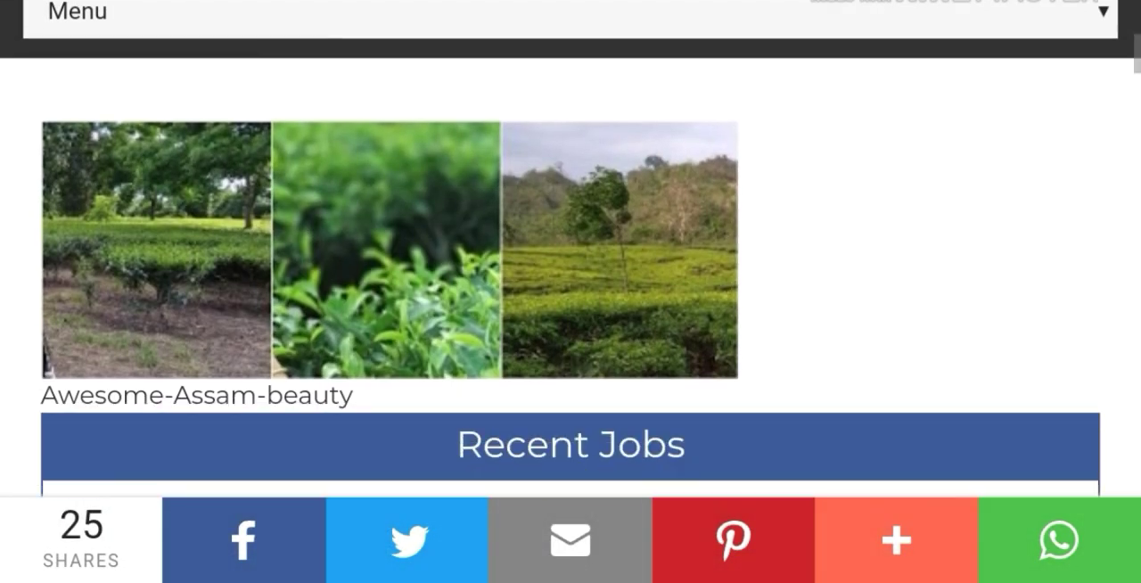
{"action": "scroll", "scroll_direction": "down", "scroll_amount": 3}
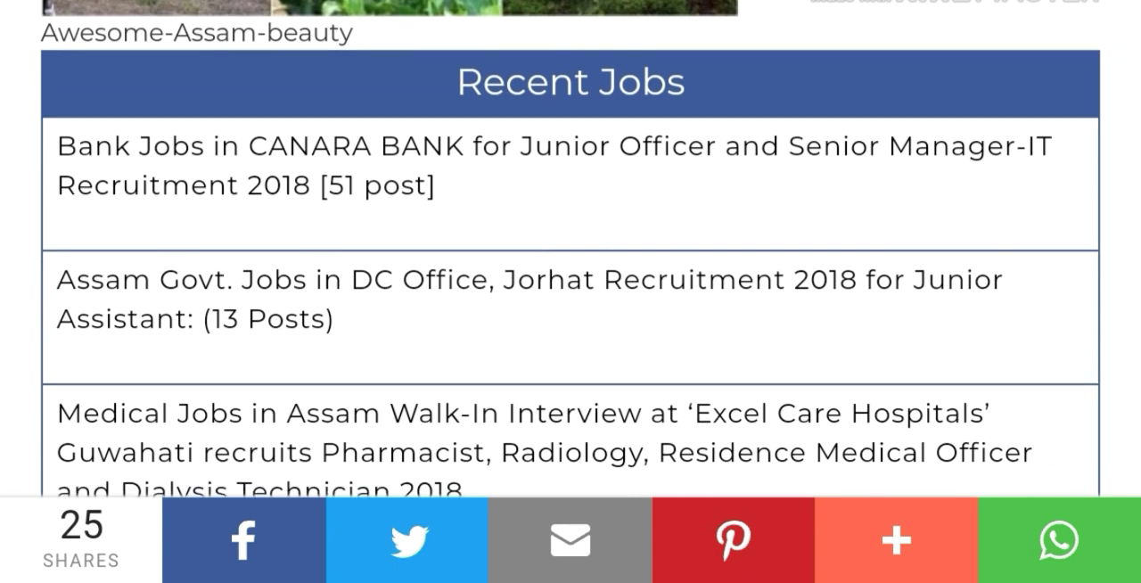
{"action": "scroll", "scroll_direction": "down", "scroll_amount": 3}
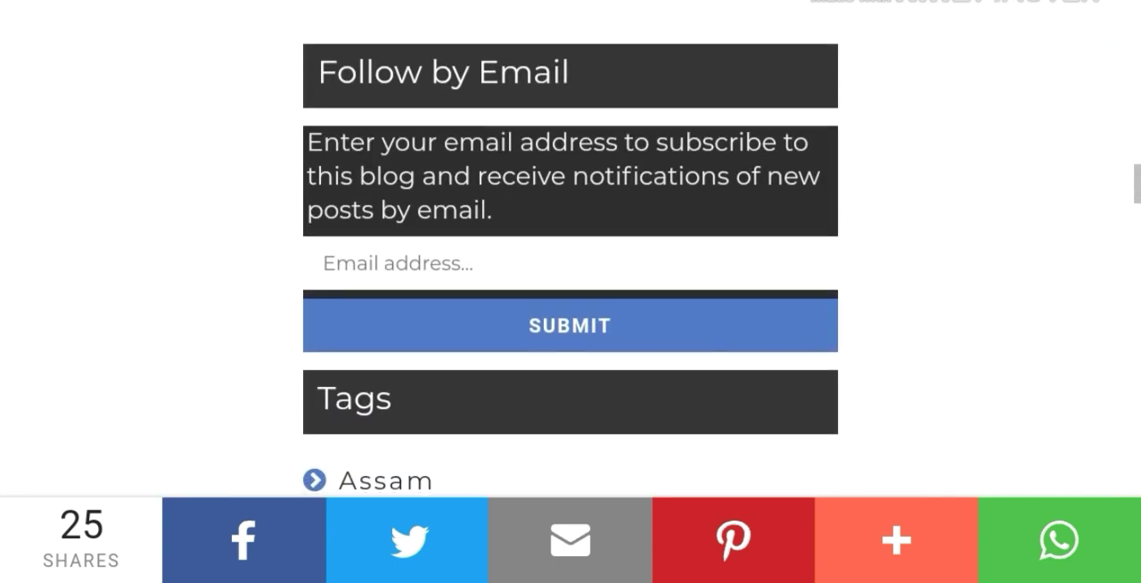
{"action": "scroll", "scroll_direction": "up", "scroll_amount": 3}
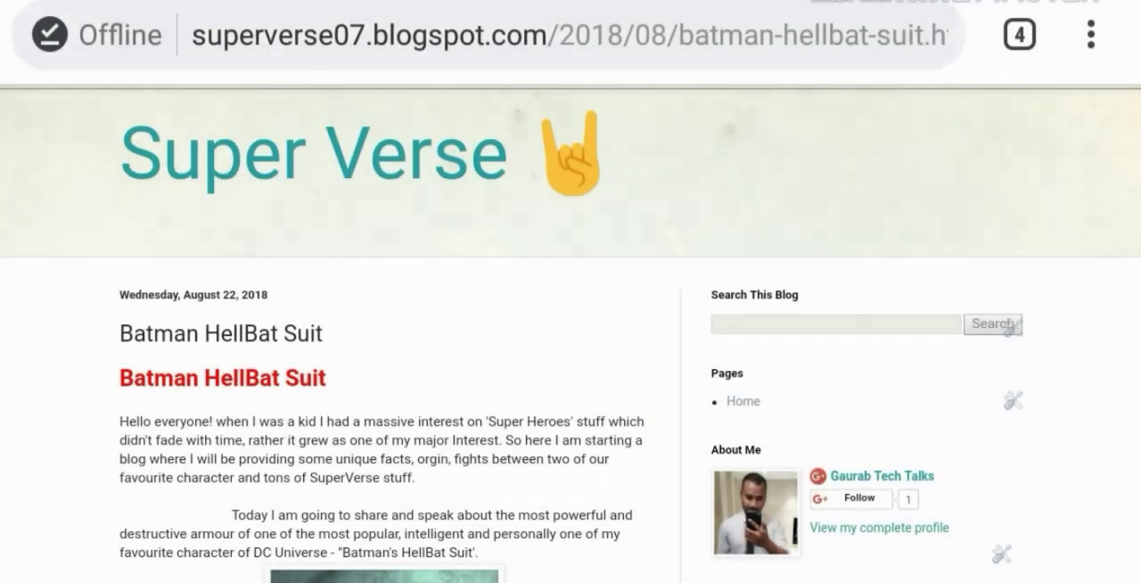
Scroll the Super Verse HellBat Suit post down to related posts and the Blogger footer
{"action": "scroll", "scroll_direction": "down", "scroll_amount": 3}
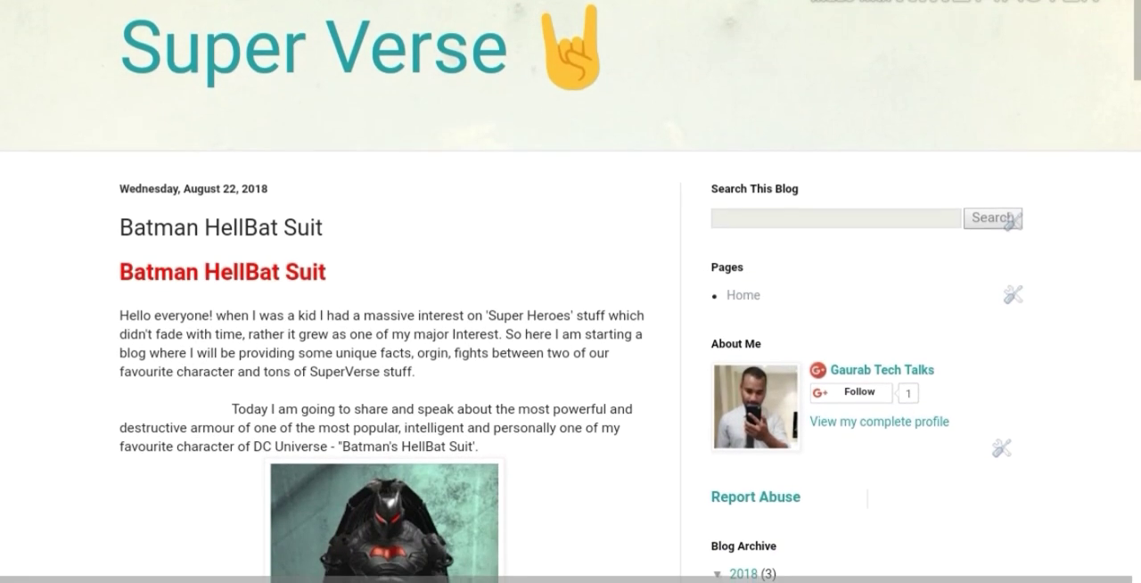
{"action": "scroll", "scroll_direction": "down", "scroll_amount": 3}
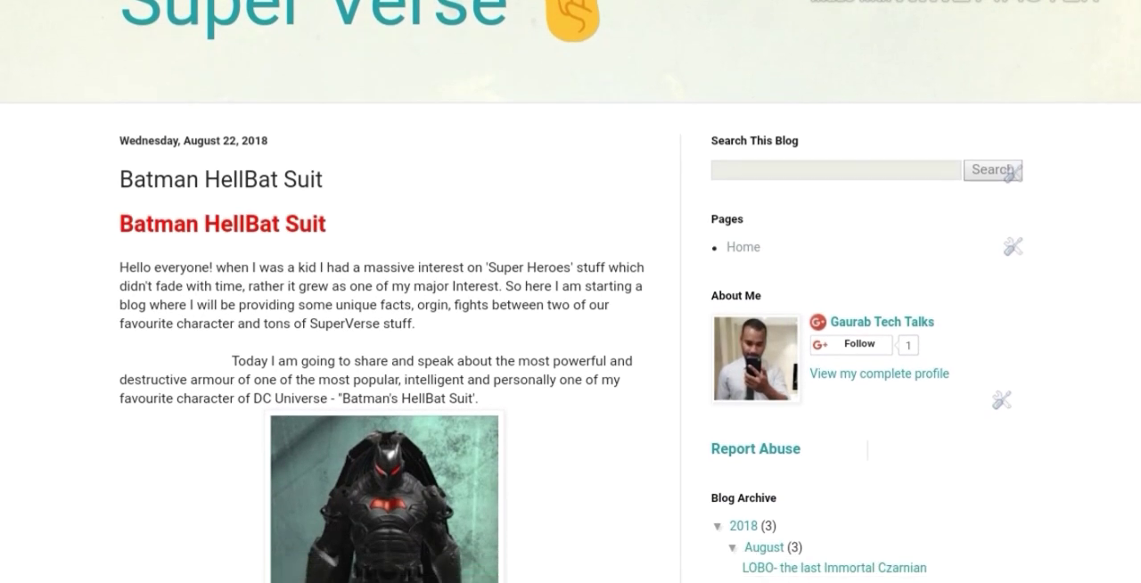
{"action": "scroll", "scroll_direction": "down", "scroll_amount": 3}
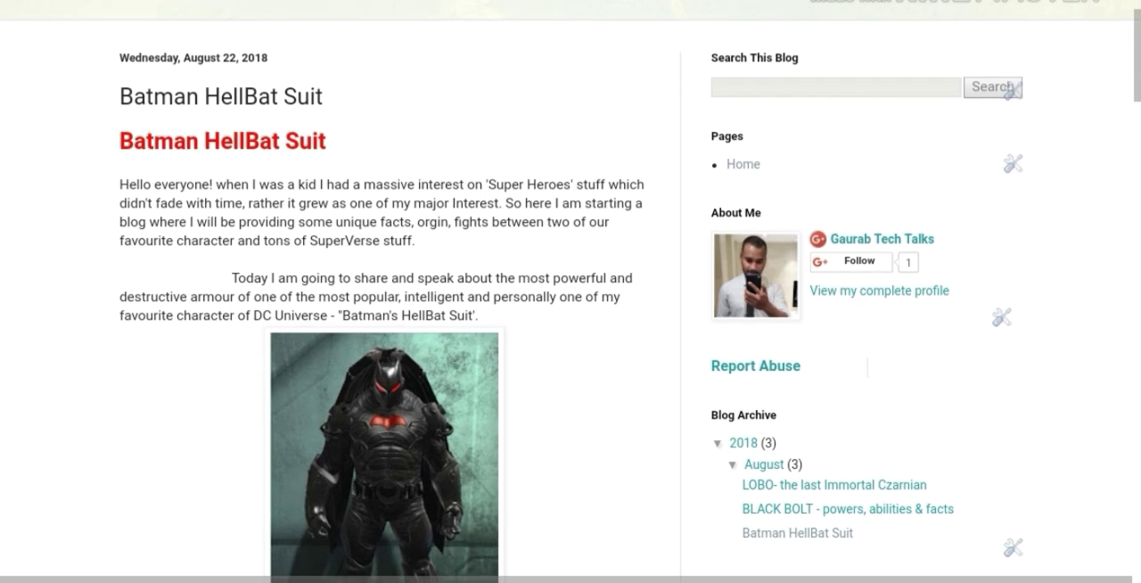
{"action": "scroll", "scroll_direction": "down", "scroll_amount": 3}
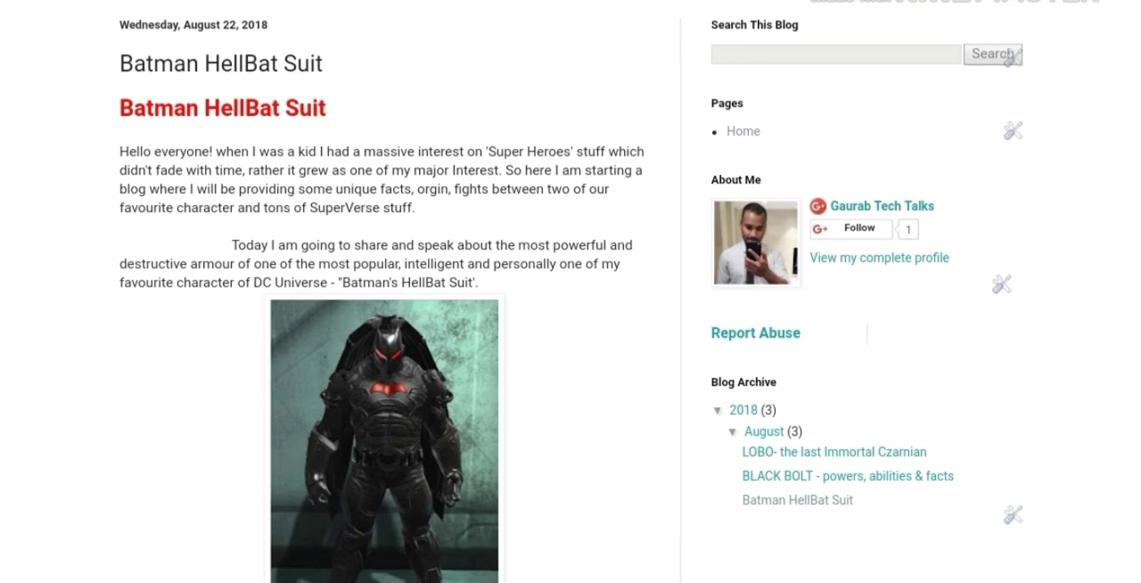
{"action": "scroll", "scroll_direction": "down", "scroll_amount": 3}
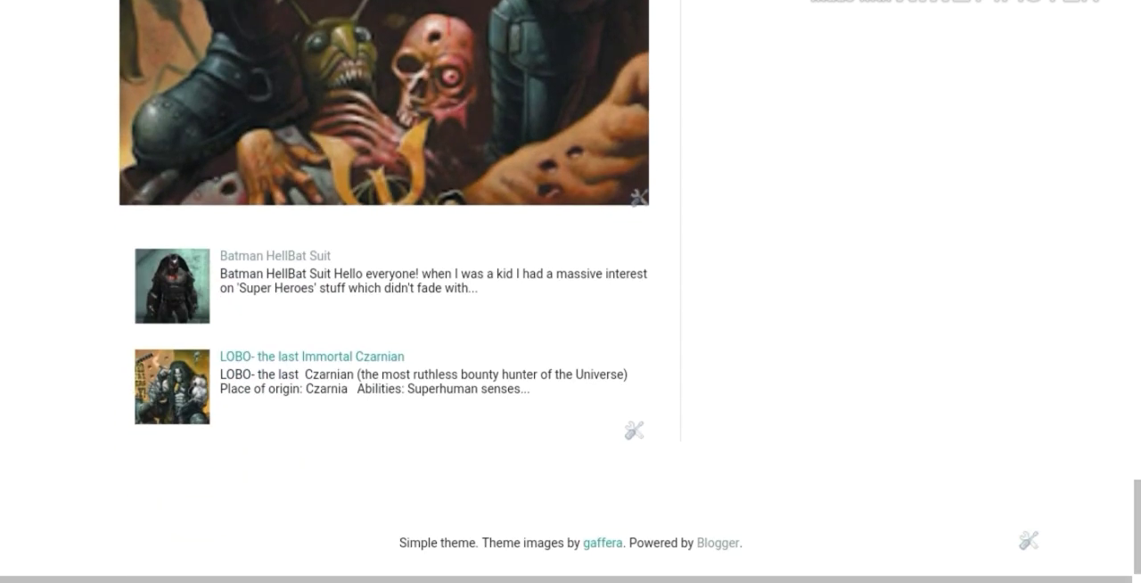